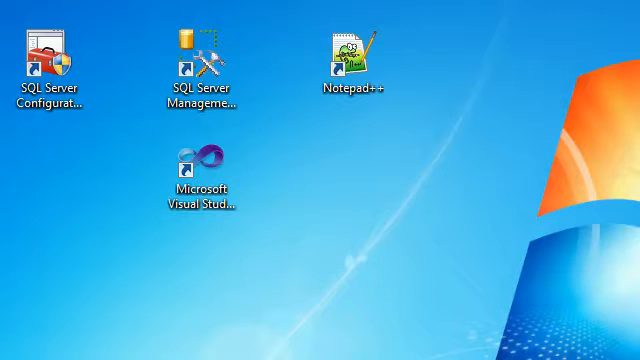
Step: Launch SQL Server Management Studio from the desktop shortcut
{"action": "left_click", "coordinate": [195, 60]}
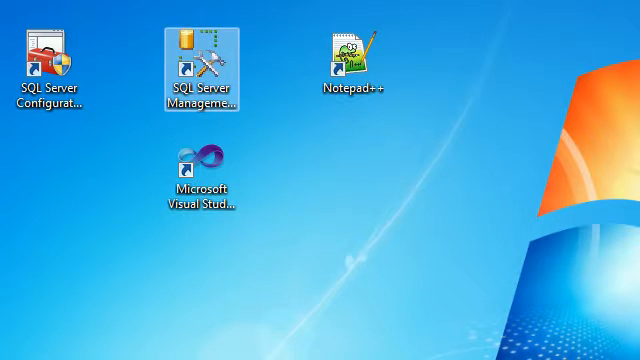
{"action": "mouse_move", "coordinate": [196, 60]}
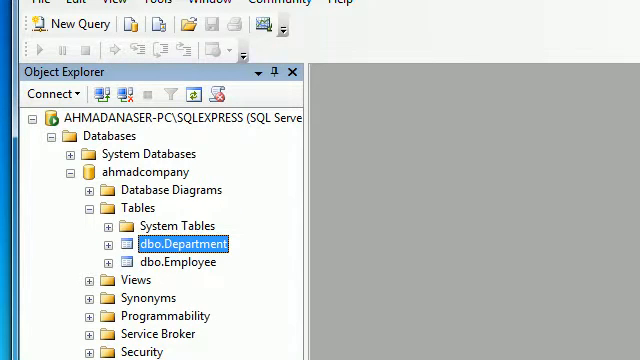
Step: Enter Department rows 1 IT, 2 Human Resource and 3 Marketing in the editing grid
{"action": "left_click", "coordinate": [177, 261]}
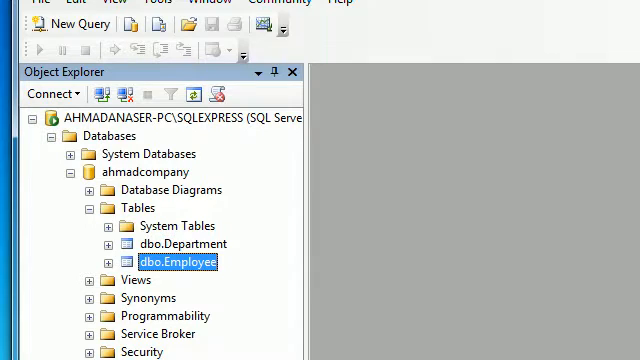
{"action": "left_click", "coordinate": [182, 243]}
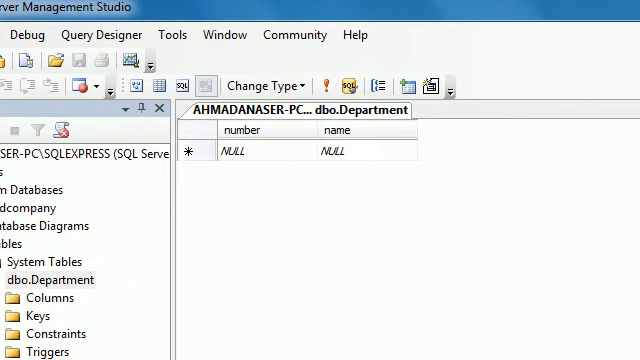
{"action": "left_click", "coordinate": [236, 152]}
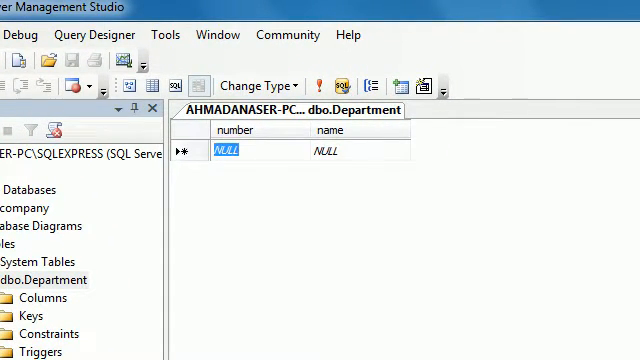
{"action": "type", "text": "1"}
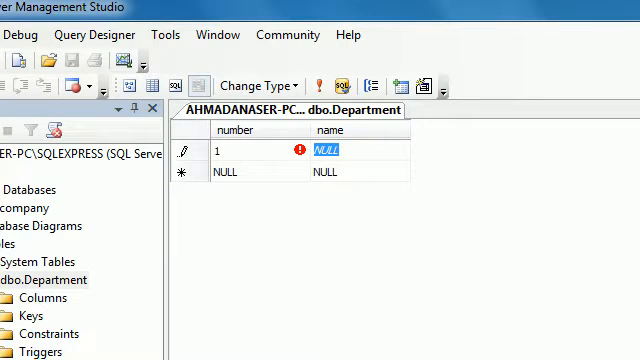
{"action": "type", "text": "IT"}
{"action": "left_click", "coordinate": [260, 172]}
{"action": "type", "text": "2"}
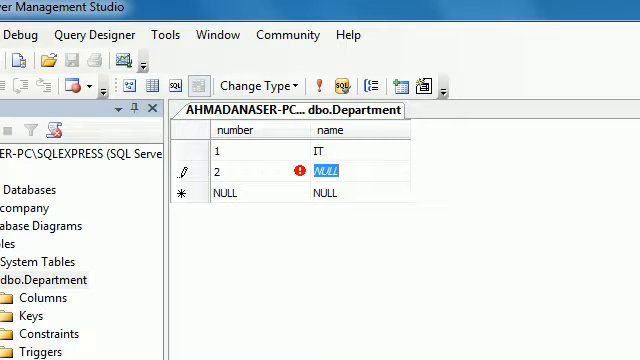
{"action": "type", "text": "Human Re"}
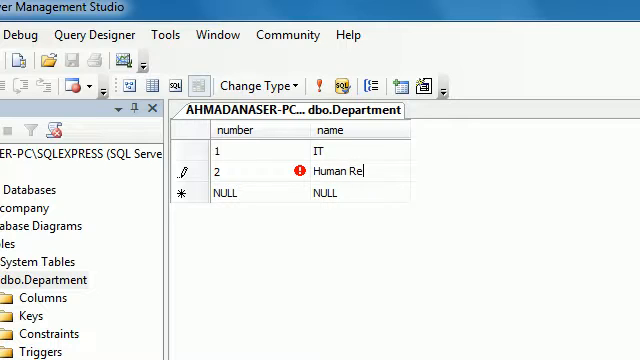
{"action": "type", "text": "source"}
{"action": "left_click", "coordinate": [360, 193]}
{"action": "type", "text": "Marke"}
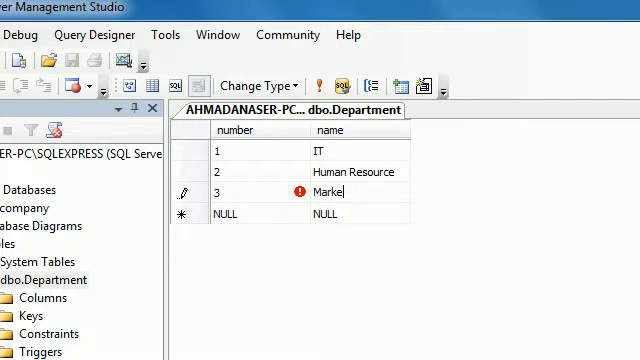
{"action": "type", "text": "ting"}
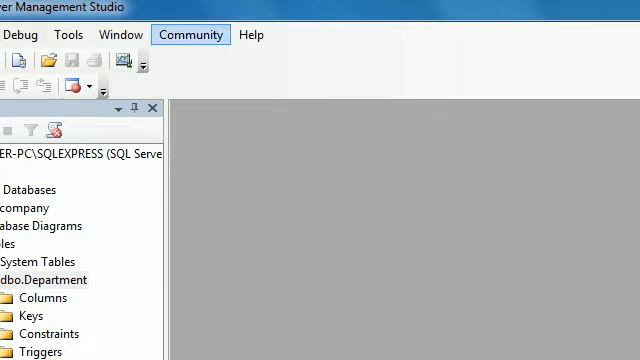
Step: Query the Department table's top rows, showing IT, Human Resource and Marketing
{"action": "scroll", "scroll_direction": "down", "scroll_amount": 3}
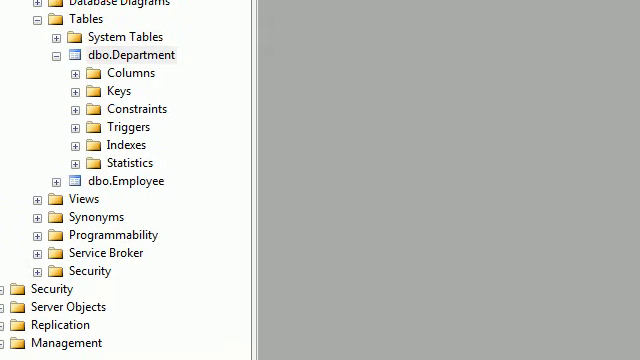
{"action": "left_click", "coordinate": [59, 54]}
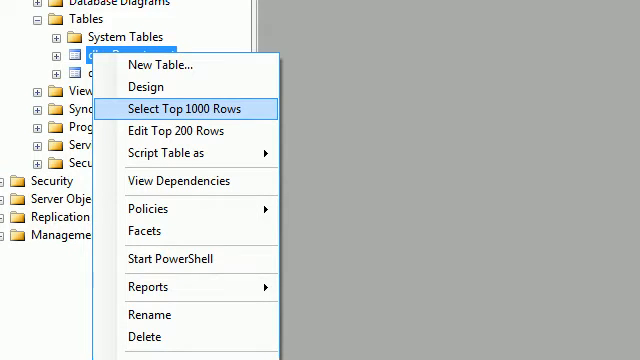
{"action": "left_click", "coordinate": [192, 108]}
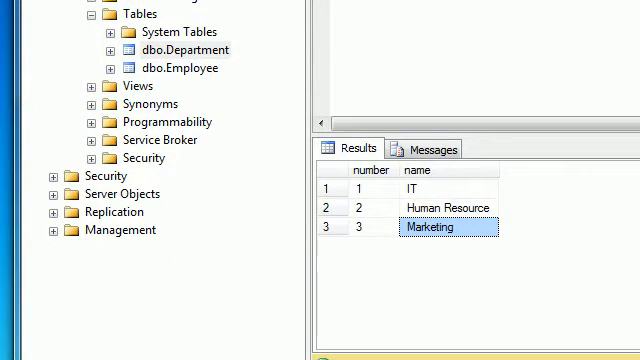
{"action": "scroll", "scroll_direction": "down", "scroll_amount": 3}
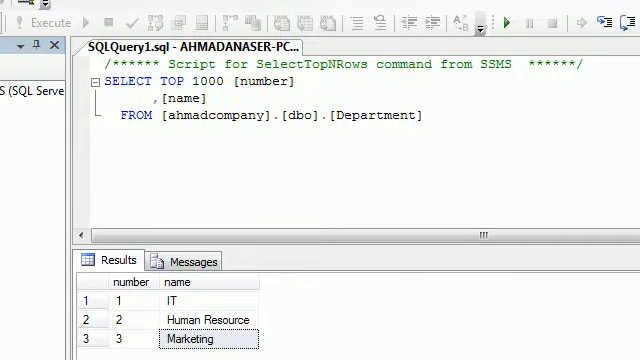
{"action": "key", "text": "ctrl+a"}
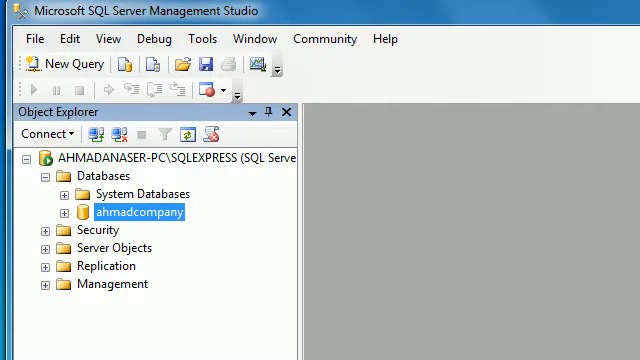
Step: Run sp_help in a new query on ahmadcompany, listing the Department and Employee tables
{"action": "right_click", "coordinate": [138, 212]}
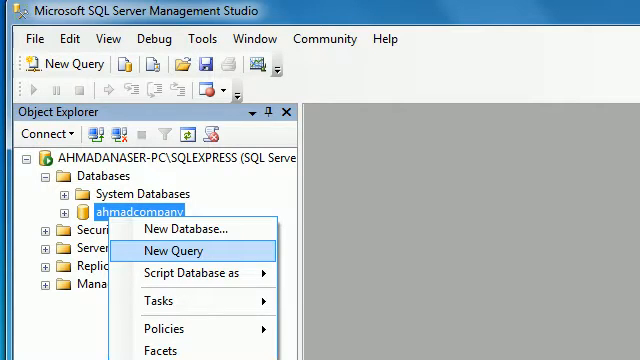
{"action": "left_click", "coordinate": [186, 251]}
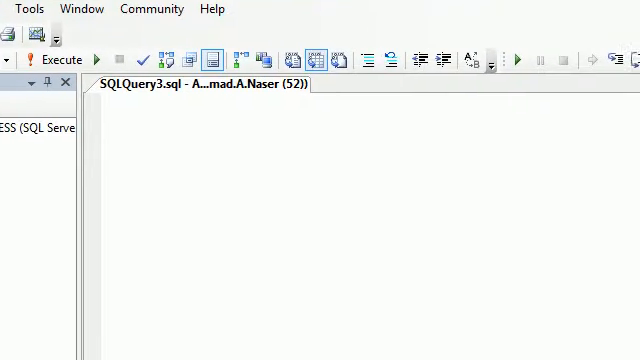
{"action": "type", "text": "a"}
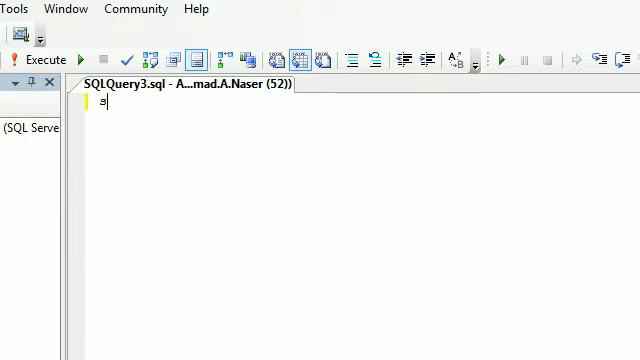
{"action": "type", "text": "p_he"}
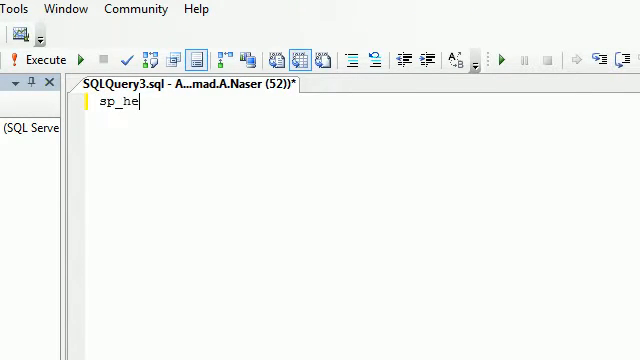
{"action": "type", "text": "lp"}
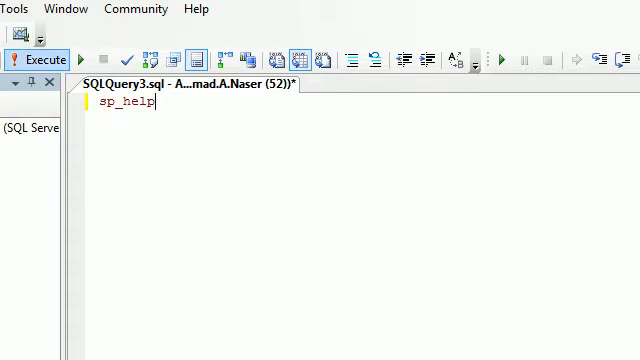
{"action": "left_click", "coordinate": [38, 58]}
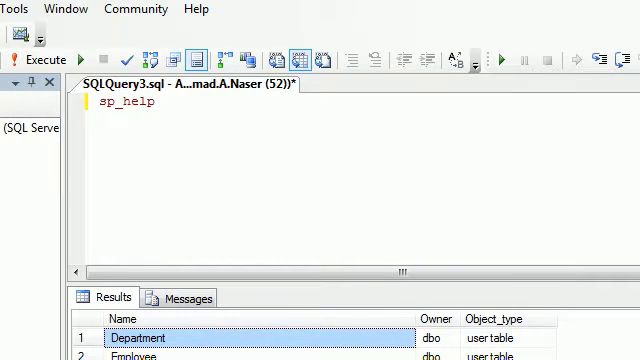
{"action": "left_click", "coordinate": [87, 58]}
{"action": "type", "text": "sp_help"}
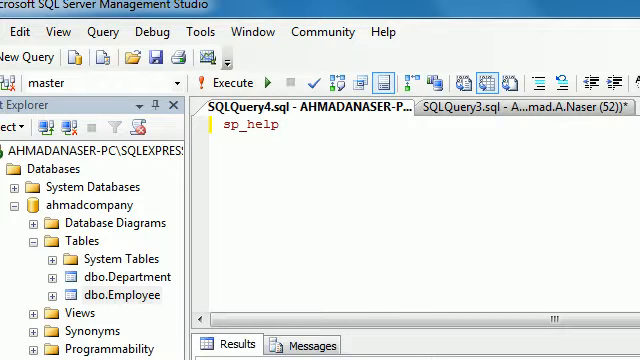
Step: Rewrite the query as 'use ahmadcompany; go exec sp_help; go'
{"action": "type", "text": "d"}
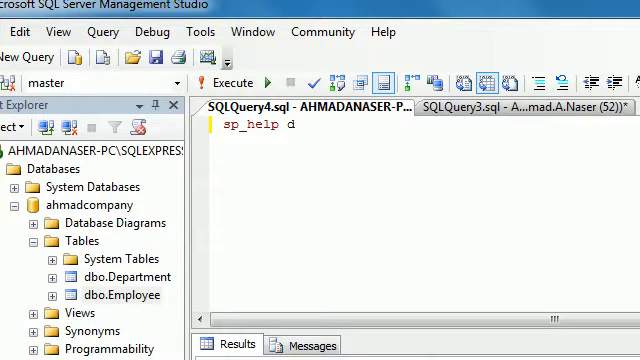
{"action": "type", "text": "b"}
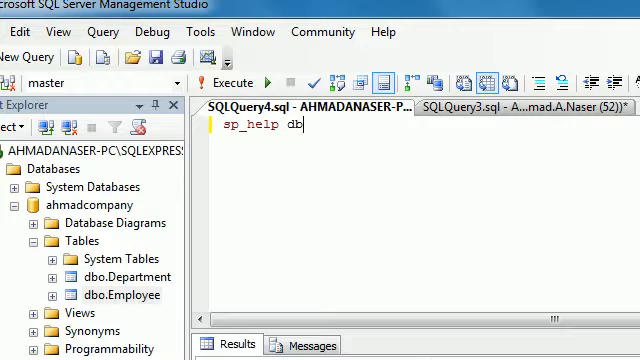
{"action": "key", "text": "Backspace"}
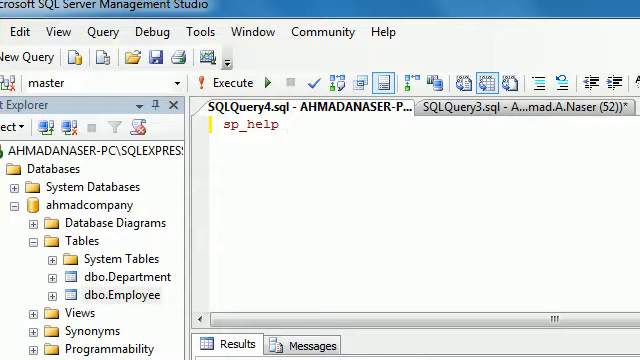
{"action": "type", "text": "ahmad"}
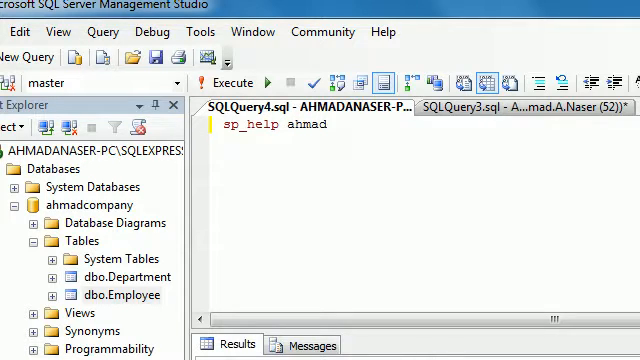
{"action": "type", "text": "company"}
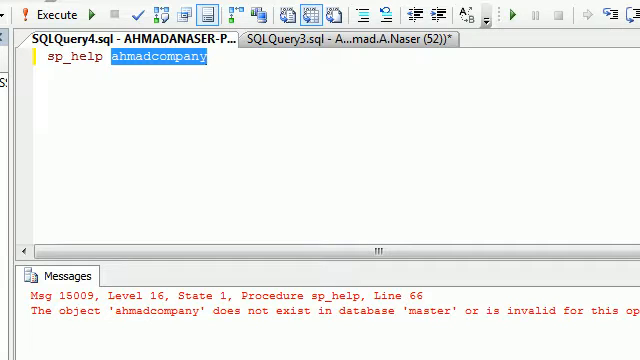
{"action": "key", "text": "Delete"}
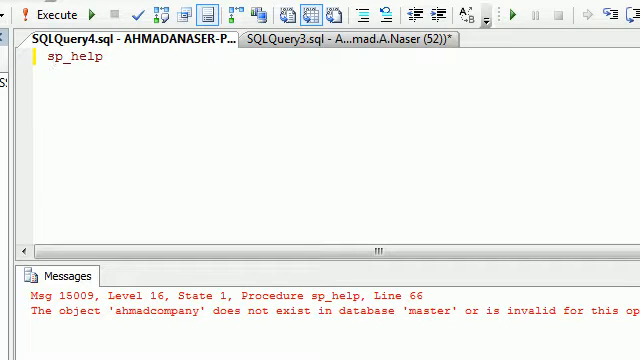
{"action": "type", "text": "use ahmadcompany;"}
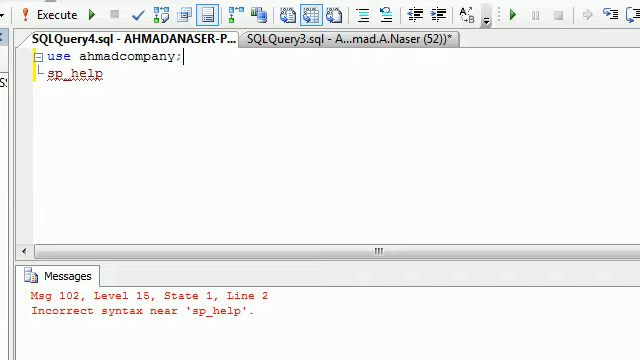
{"action": "type", "text": "go"}
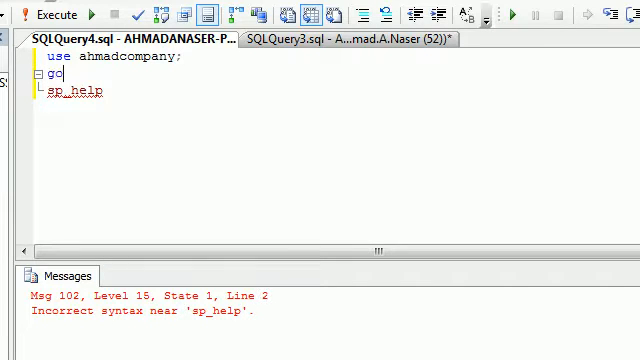
{"action": "type", "text": "exec"}
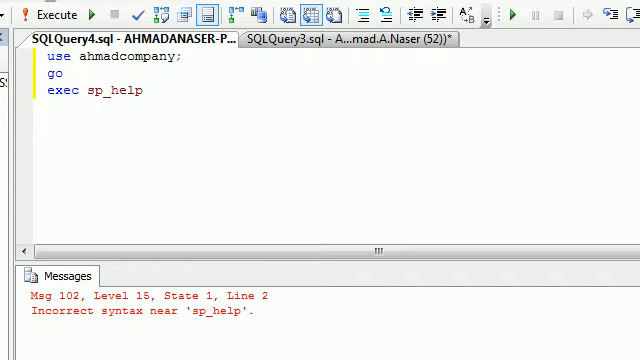
{"action": "type", "text": ";"}
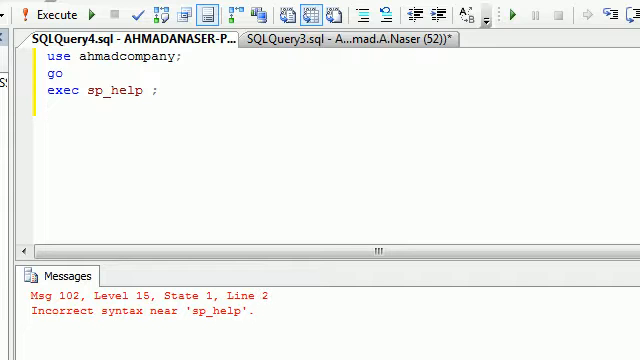
{"action": "type", "text": "go"}
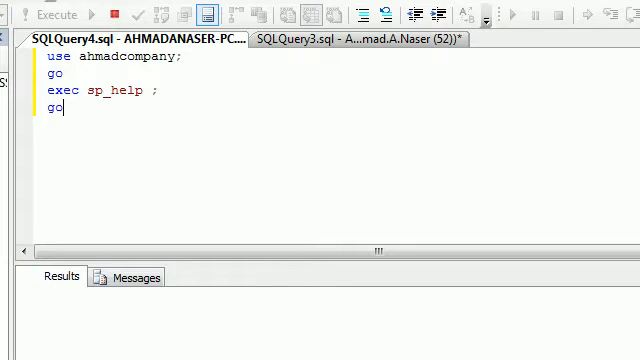
Step: Execute the query and review Department, Employee and system objects in the results
{"action": "left_click", "coordinate": [46, 14]}
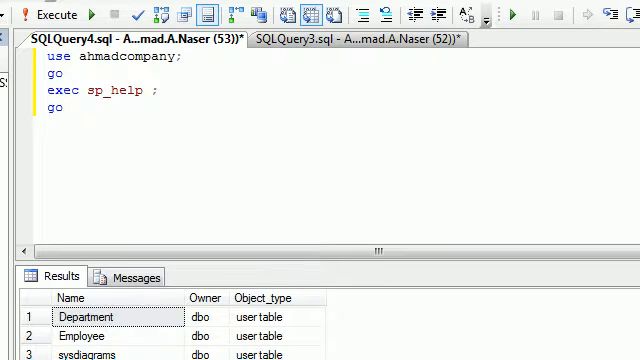
{"action": "left_click", "coordinate": [83, 336]}
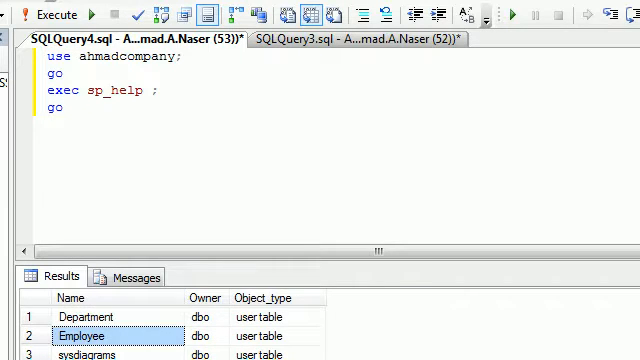
{"action": "scroll", "scroll_direction": "down", "scroll_amount": 3}
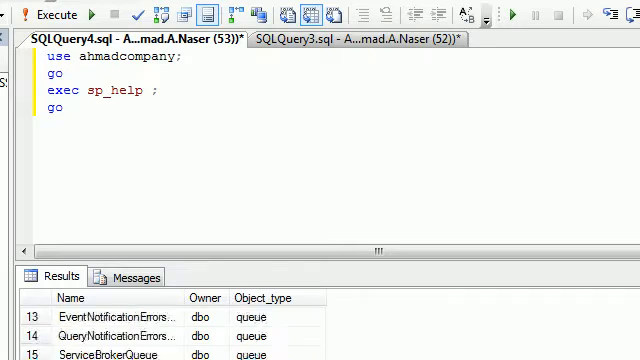
{"action": "scroll", "scroll_direction": "down", "scroll_amount": 3}
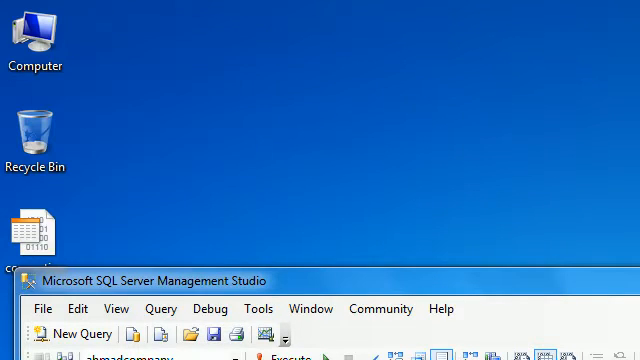
Step: Browse from Computer into C:\Program Files\Microsoft SQL Server\MSSQL10.SQLEXPRESS\MSSQL\DATA
{"action": "double_click", "coordinate": [35, 35]}
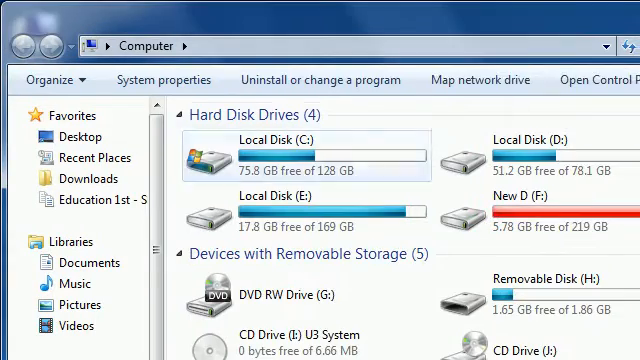
{"action": "double_click", "coordinate": [290, 150]}
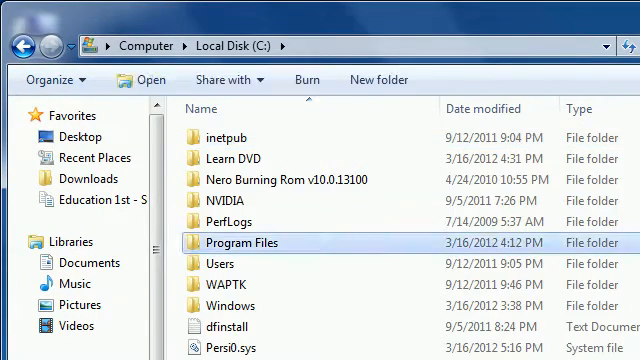
{"action": "double_click", "coordinate": [249, 242]}
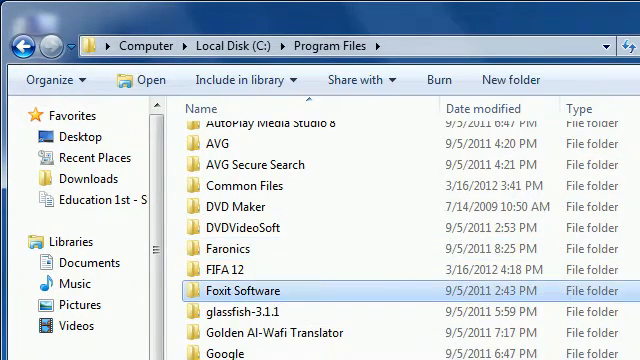
{"action": "scroll", "scroll_direction": "down", "scroll_amount": 3}
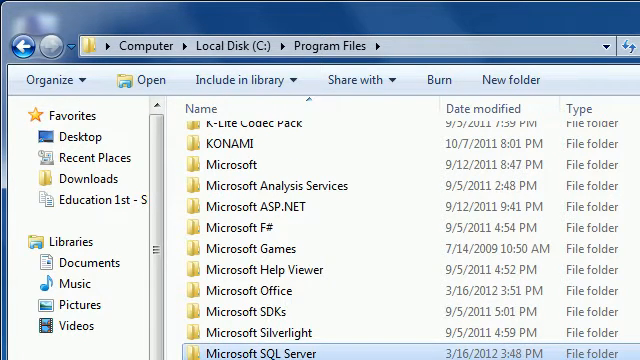
{"action": "double_click", "coordinate": [256, 353]}
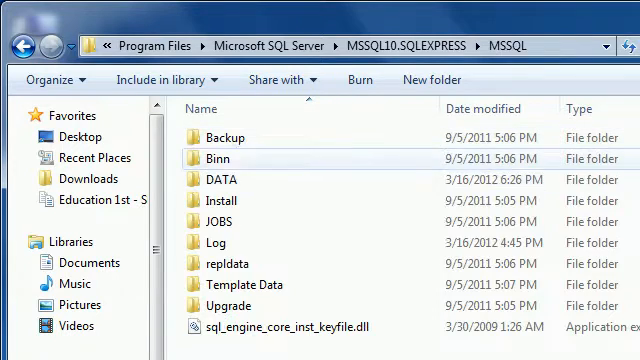
{"action": "left_click", "coordinate": [216, 179]}
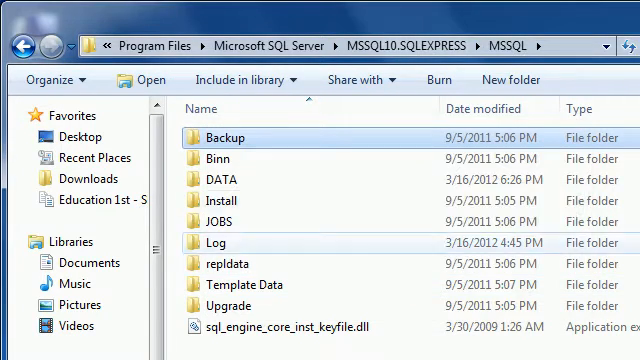
{"action": "double_click", "coordinate": [218, 135]}
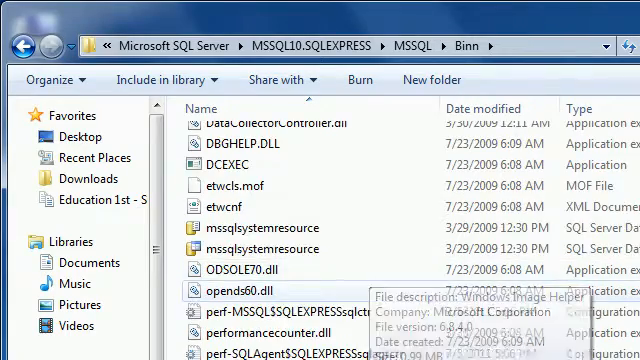
{"action": "scroll", "scroll_direction": "down", "scroll_amount": 3}
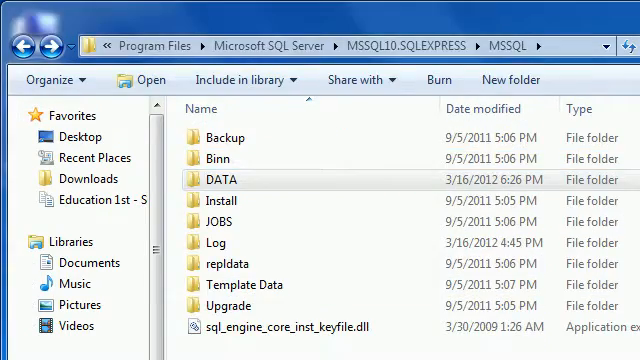
{"action": "double_click", "coordinate": [217, 184]}
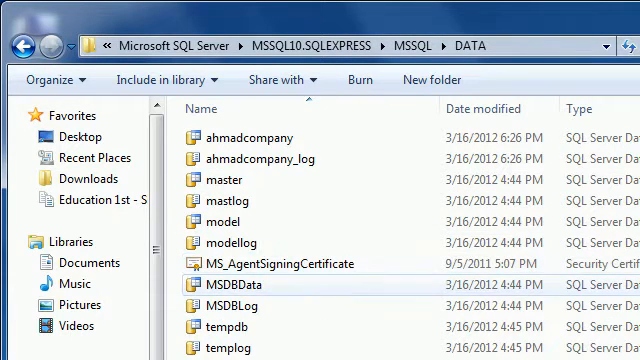
Step: Select the ahmadcompany data file and the ahmadcompany_log file
{"action": "left_click", "coordinate": [250, 138]}
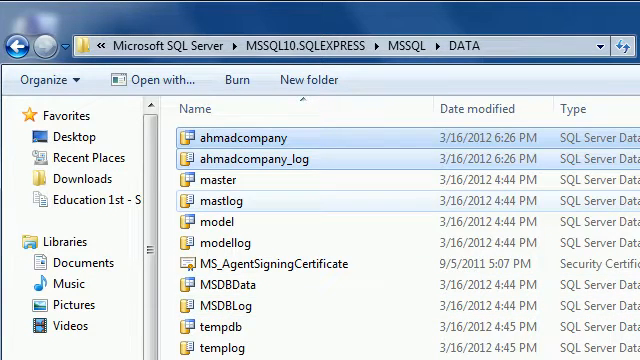
{"action": "left_click", "coordinate": [270, 263]}
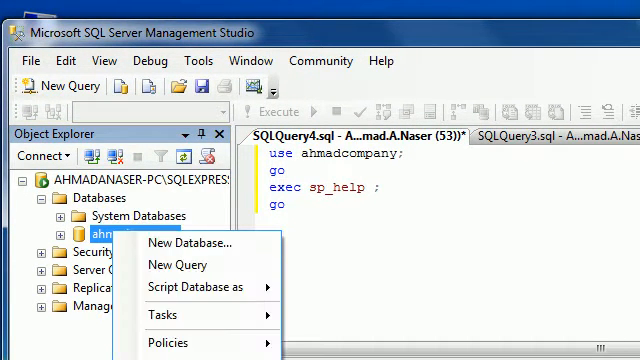
{"action": "mouse_move", "coordinate": [200, 287]}
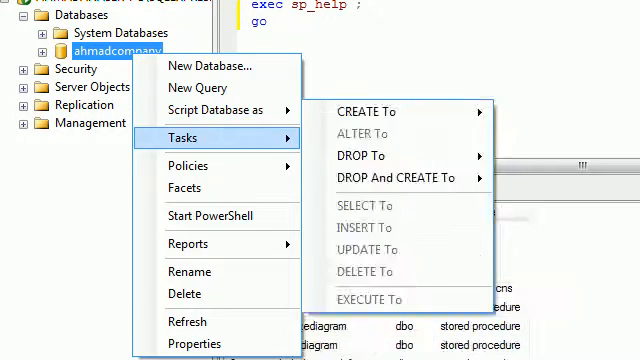
{"action": "mouse_move", "coordinate": [200, 134]}
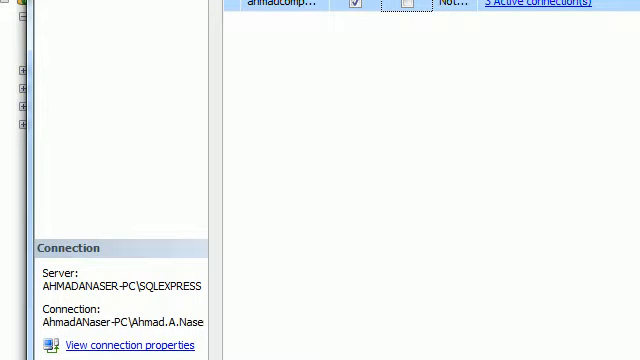
Step: Detach ahmadcompany, dismissing the database-in-use error and completing the detach
{"action": "left_click", "coordinate": [355, 4]}
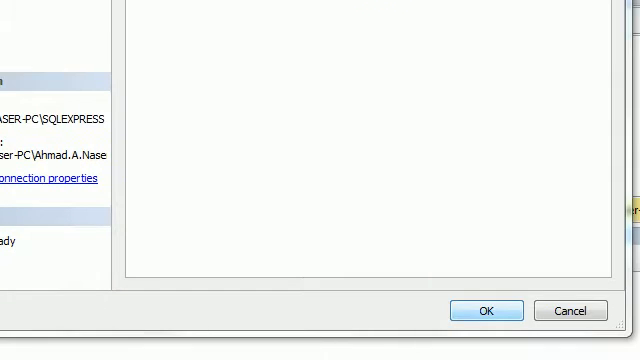
{"action": "left_click", "coordinate": [487, 310]}
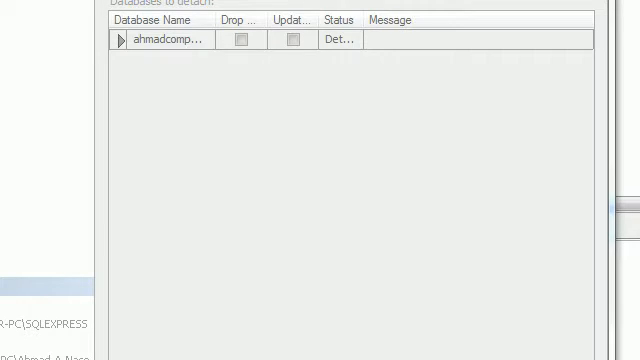
{"action": "left_click", "coordinate": [544, 347]}
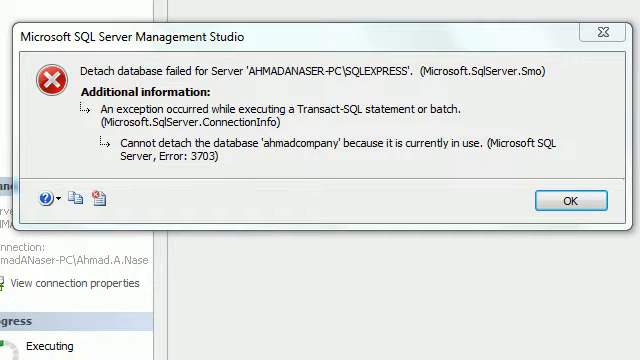
{"action": "left_click", "coordinate": [570, 200]}
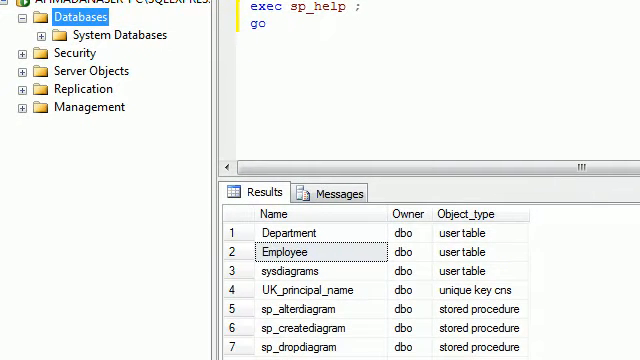
Step: Browse Explorer into Program Files to the MSSQL10.SQLEXPRESS folder, then return to Management Studio
{"action": "left_click", "coordinate": [96, 34]}
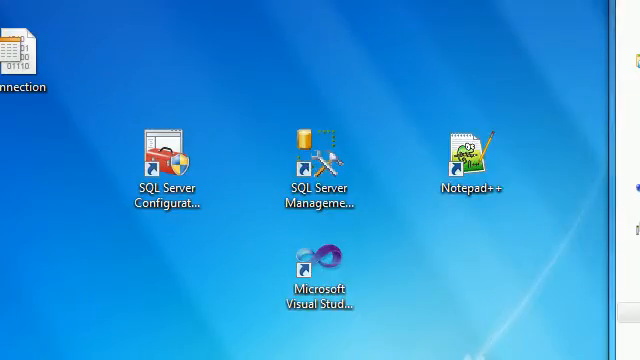
{"action": "left_click", "coordinate": [10, 355]}
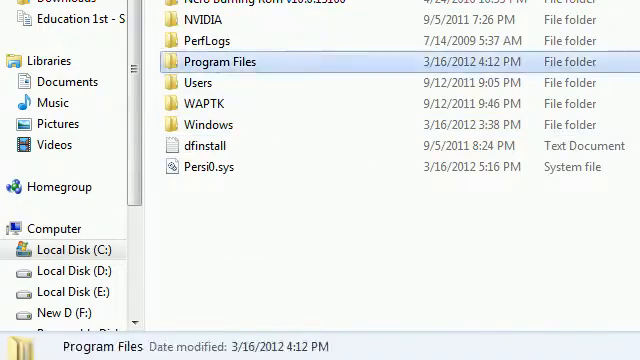
{"action": "double_click", "coordinate": [218, 61]}
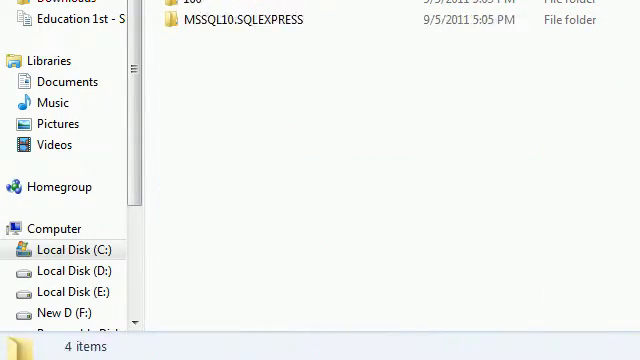
{"action": "left_click", "coordinate": [243, 19]}
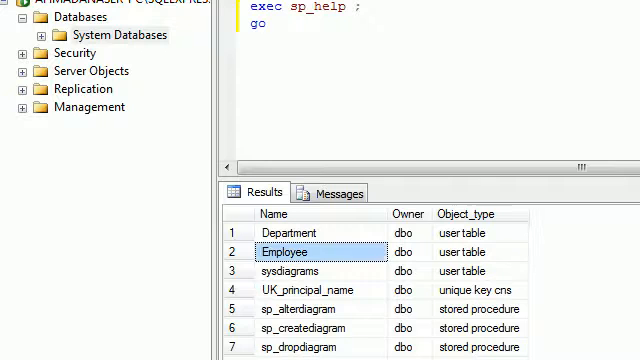
Step: Attach ahmadcompany from DATA\ahmadcompany.mdf so it reappears under Databases
{"action": "right_click", "coordinate": [110, 35]}
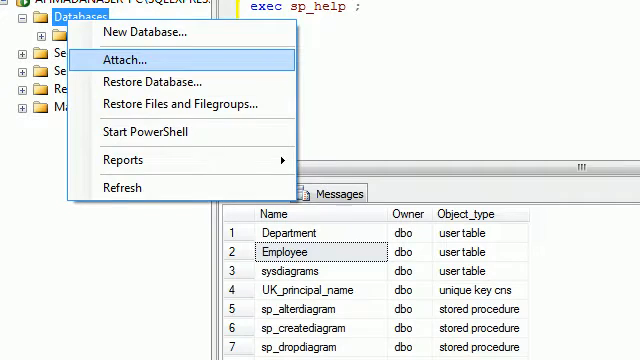
{"action": "left_click", "coordinate": [160, 59]}
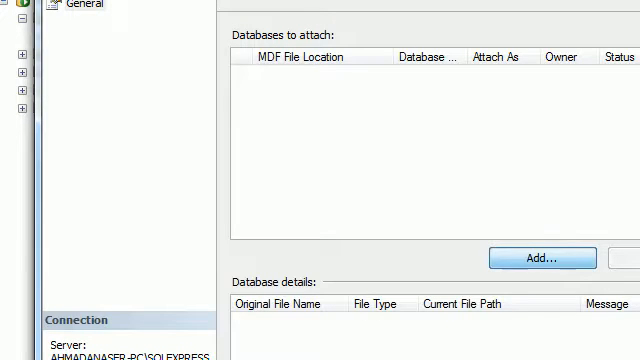
{"action": "left_click", "coordinate": [531, 258]}
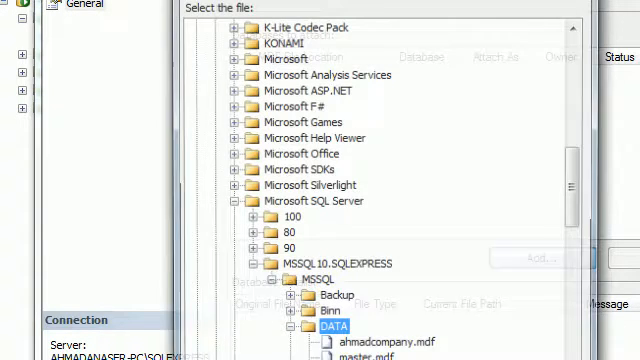
{"action": "scroll", "scroll_direction": "down", "scroll_amount": 3}
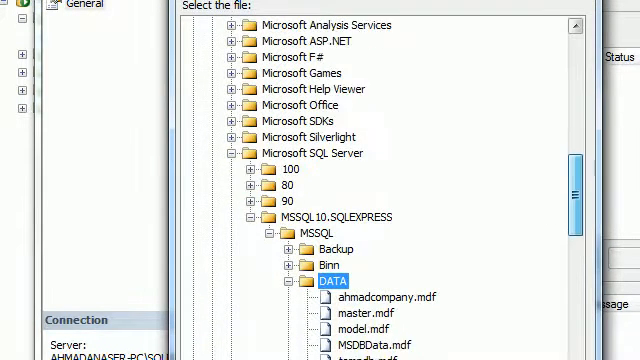
{"action": "left_click", "coordinate": [380, 297]}
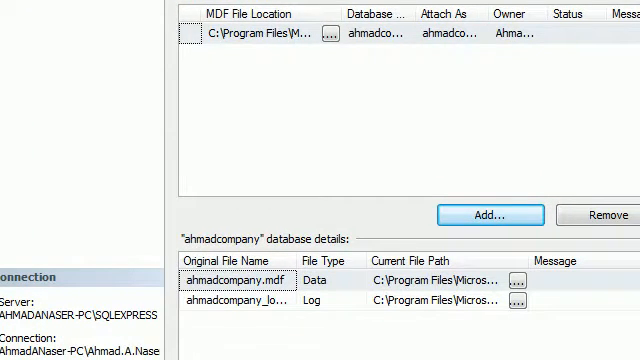
{"action": "left_click", "coordinate": [490, 214]}
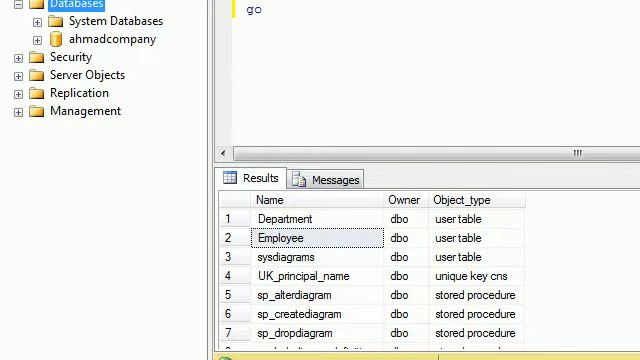
{"action": "left_click", "coordinate": [97, 38]}
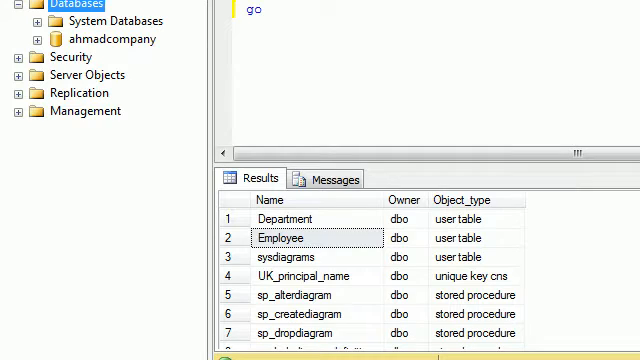
{"action": "left_click", "coordinate": [95, 39]}
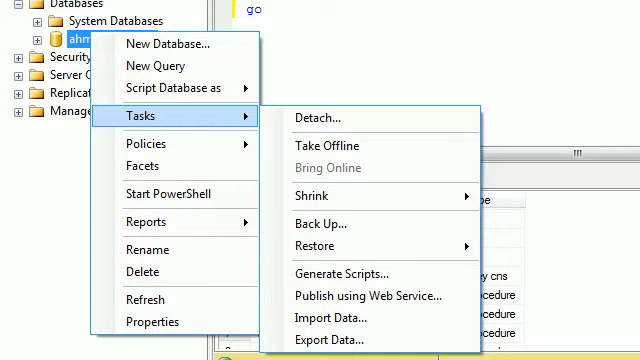
{"action": "mouse_move", "coordinate": [315, 246]}
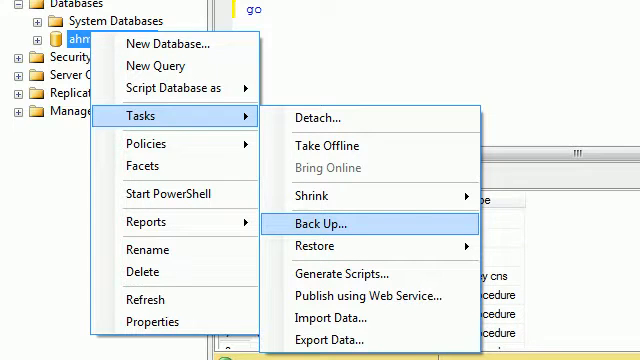
{"action": "left_click", "coordinate": [326, 224]}
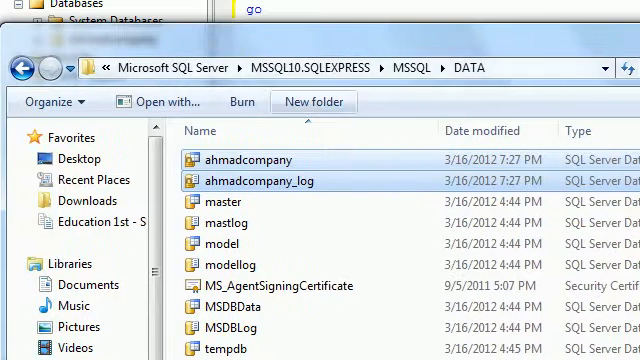
Step: Copy the ahmadcompany files to F:\Visual Studio 2010, failing with a File In Use warning
{"action": "left_click", "coordinate": [300, 68]}
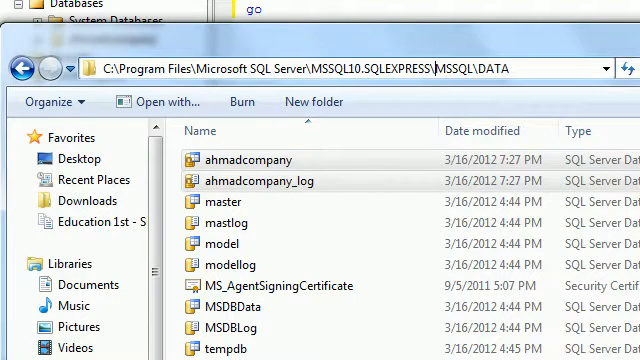
{"action": "left_click", "coordinate": [255, 161]}
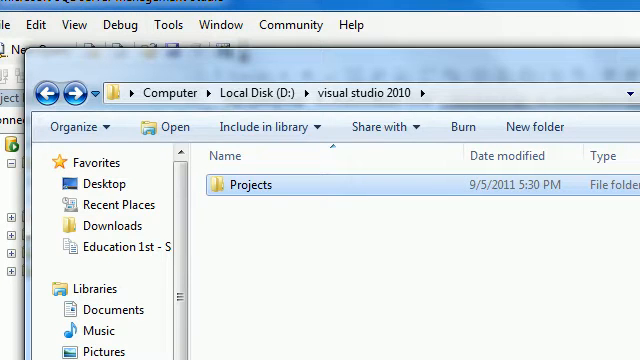
{"action": "double_click", "coordinate": [256, 185]}
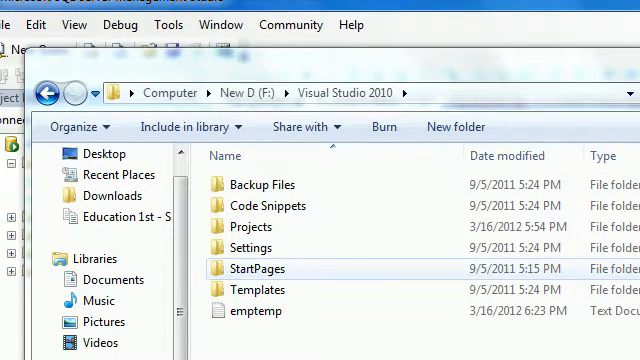
{"action": "double_click", "coordinate": [256, 224]}
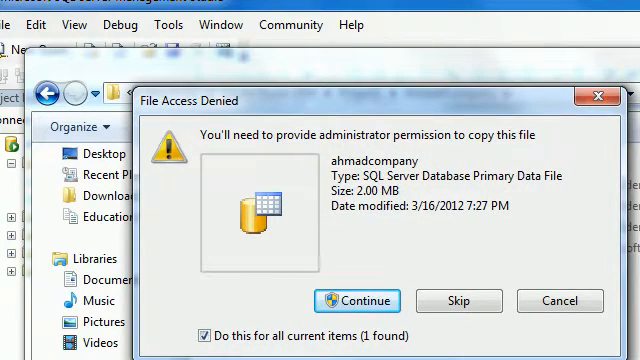
{"action": "left_click", "coordinate": [357, 301]}
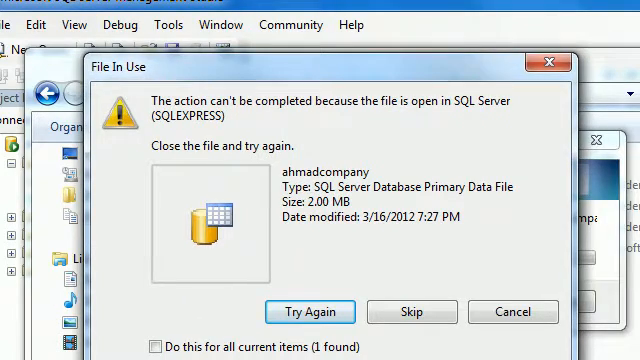
{"action": "left_click", "coordinate": [310, 311]}
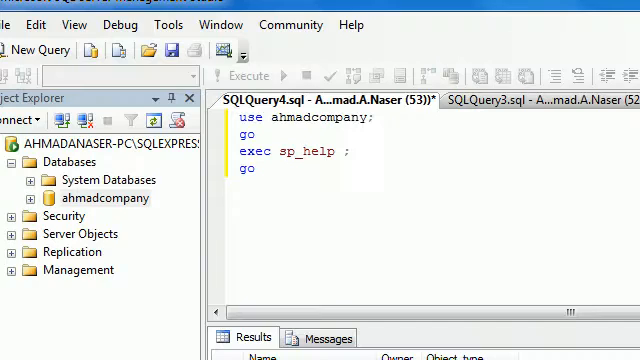
Step: Detach the ahmadcompany database via Tasks > Detach, leaving its MDF/LDF files in the DATA folder
{"action": "right_click", "coordinate": [82, 198]}
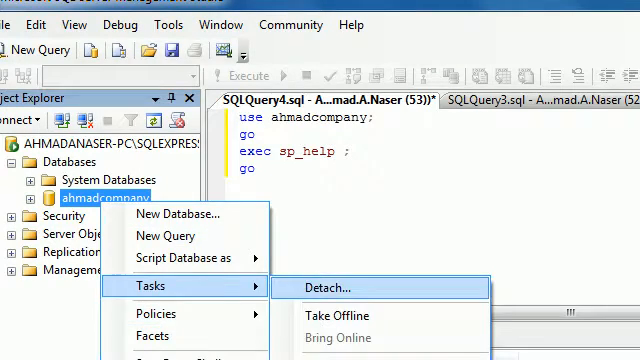
{"action": "left_click", "coordinate": [341, 287]}
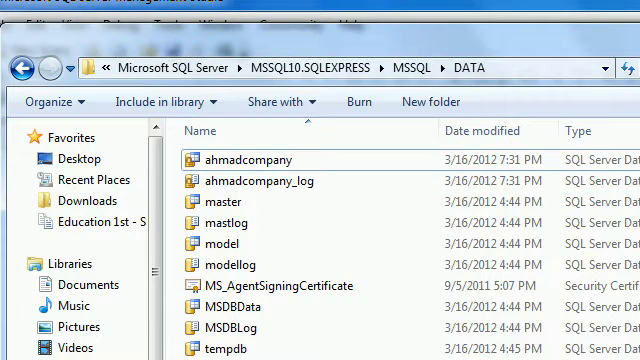
{"action": "right_click", "coordinate": [250, 177]}
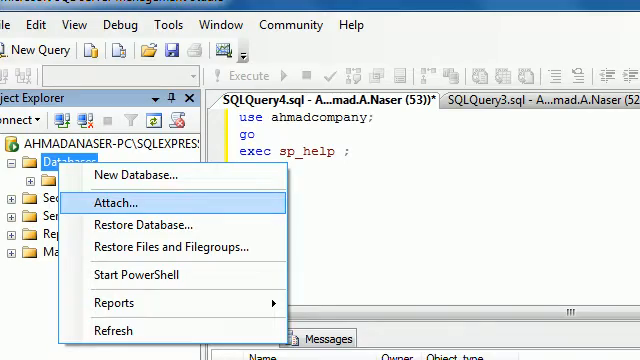
Step: Attach ahmadcompany from the Databases menu and expand it to show its Tables and Views
{"action": "left_click", "coordinate": [130, 202]}
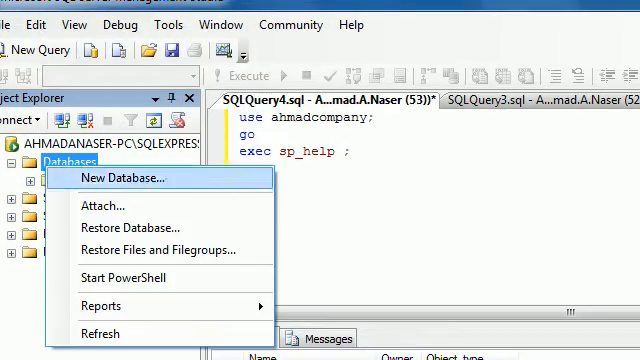
{"action": "left_click", "coordinate": [102, 206]}
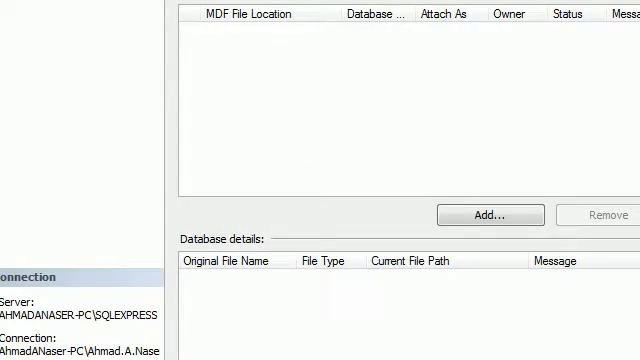
{"action": "left_click", "coordinate": [489, 214]}
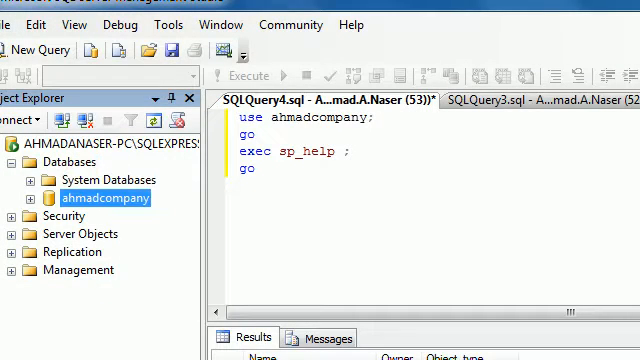
{"action": "left_click", "coordinate": [17, 198]}
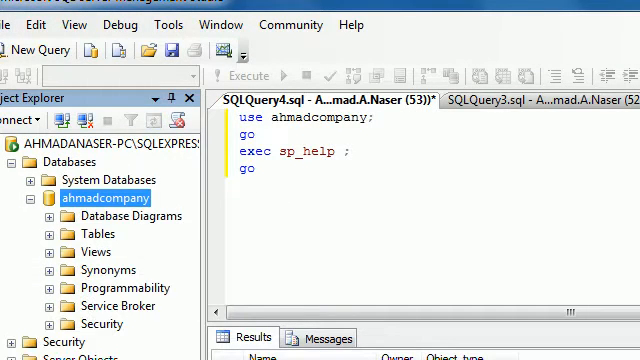